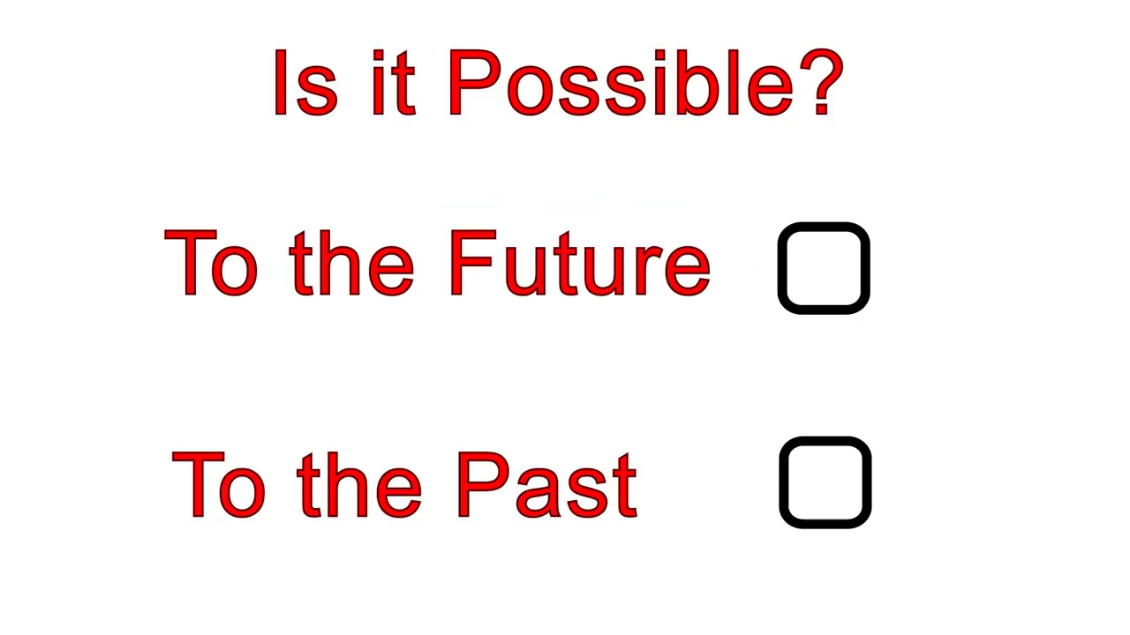
Step: Advance the animations to show a green tick by To the Future and a red X by To the Past
{"action": "left_click", "coordinate": [821, 269]}
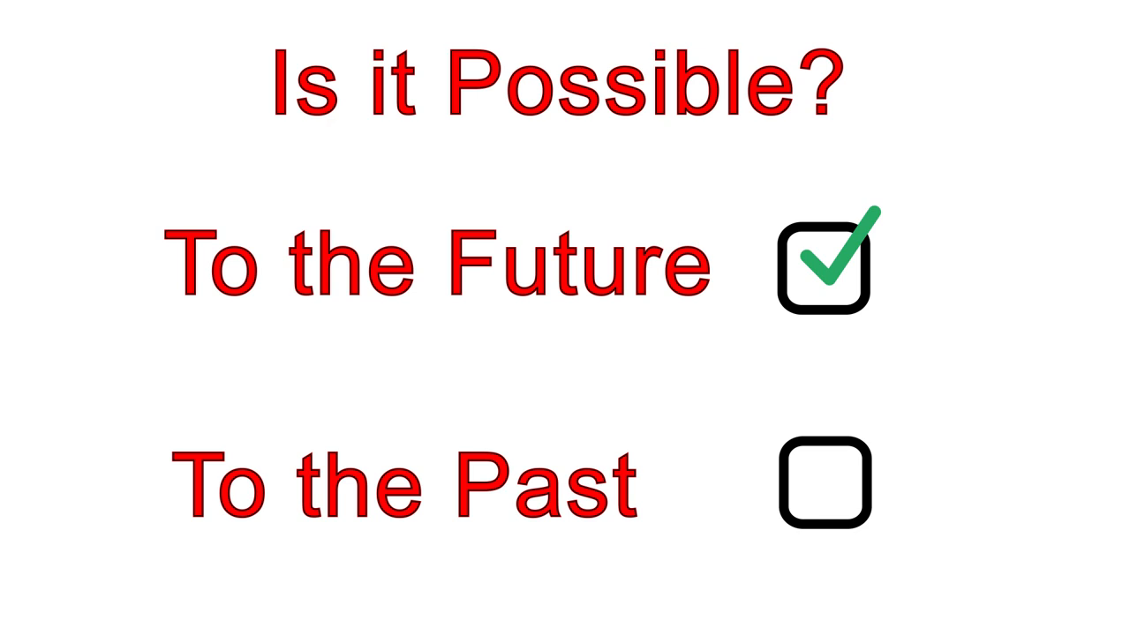
{"action": "left_click", "coordinate": [823, 484]}
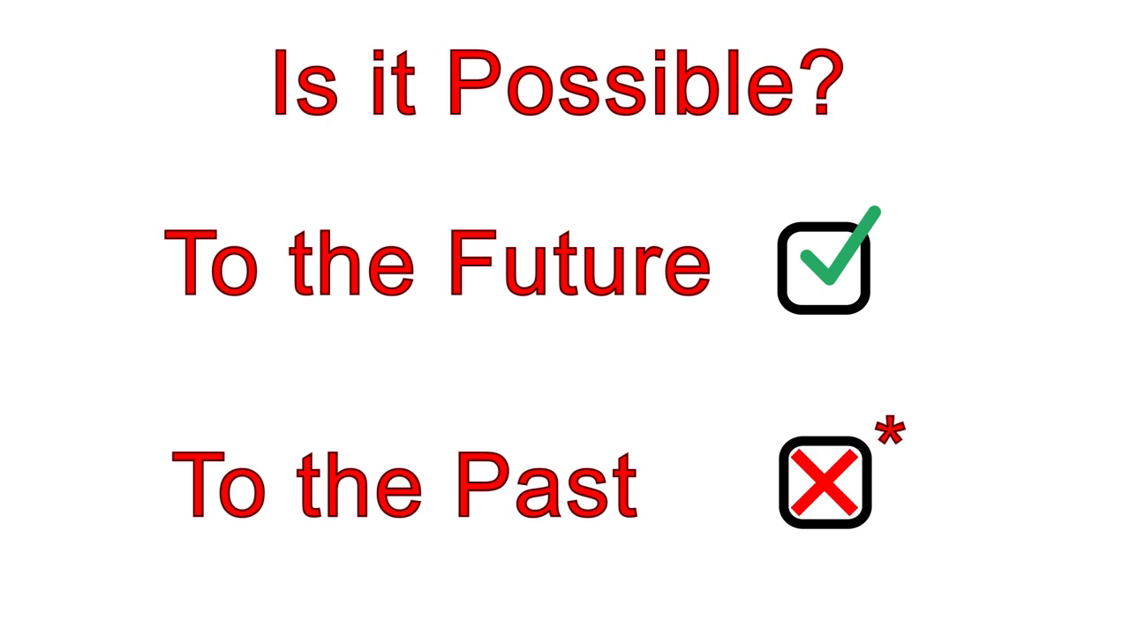